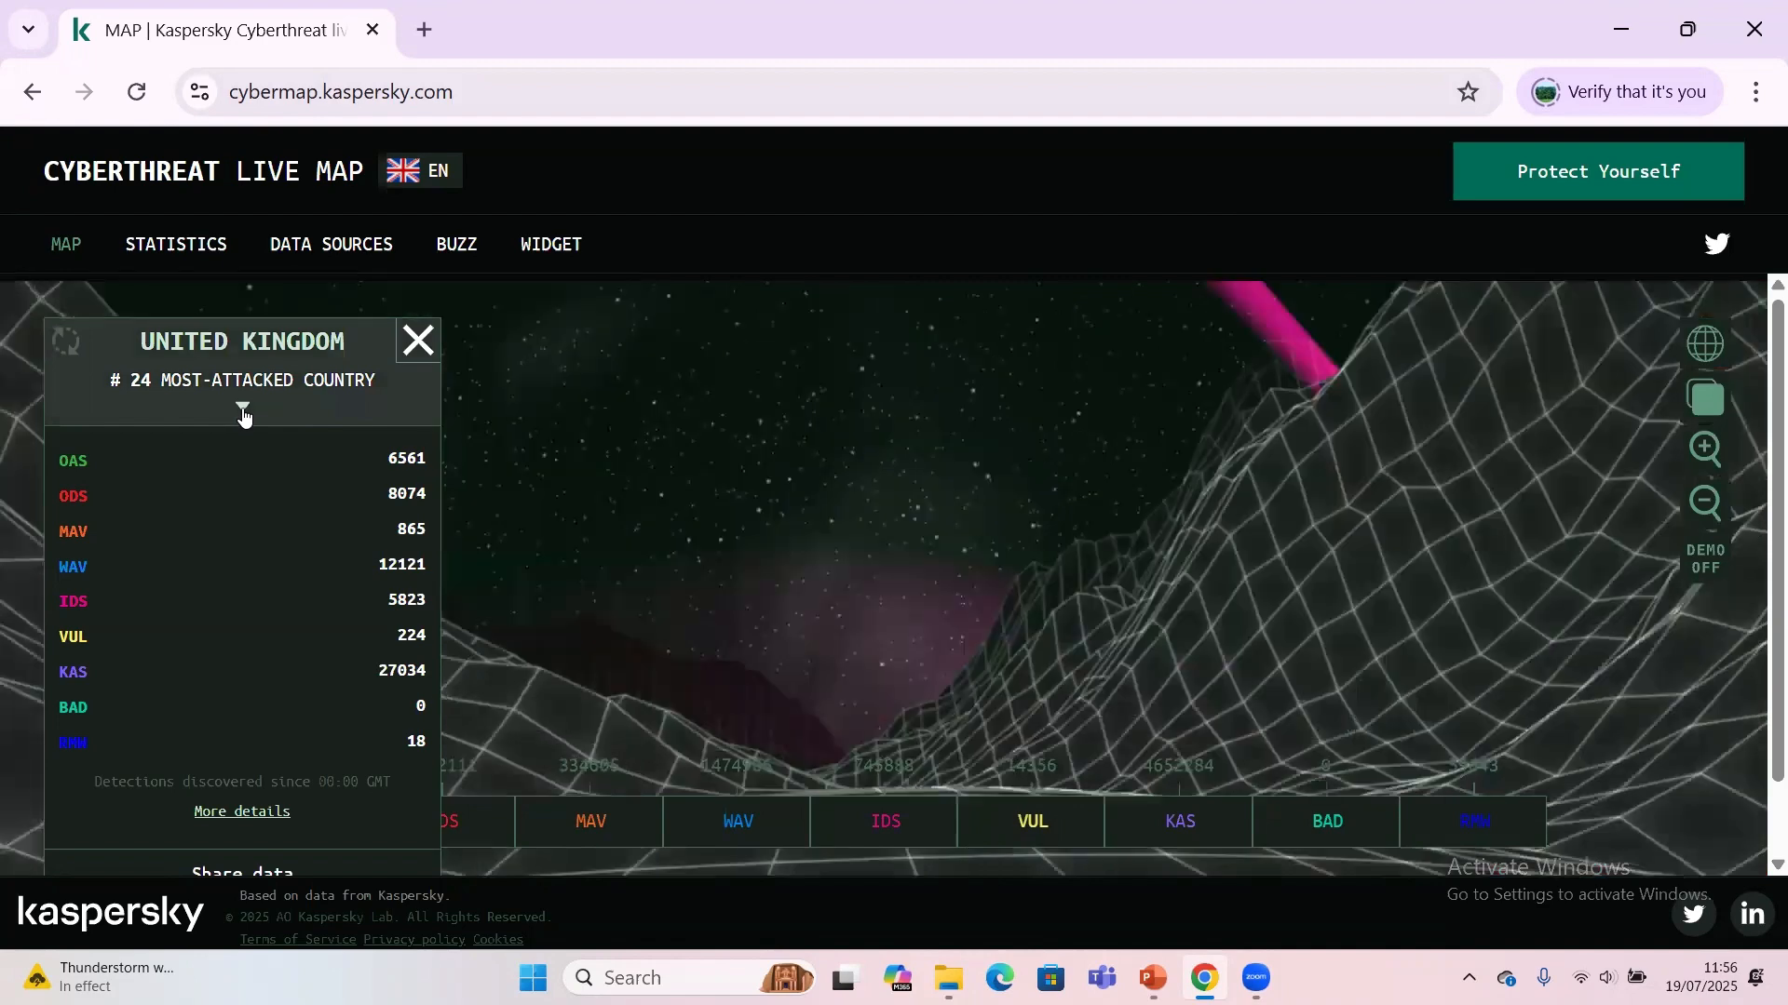
# - Browse the country list from United Kingdom down toward Germany's entry
pyautogui.click(242, 411)
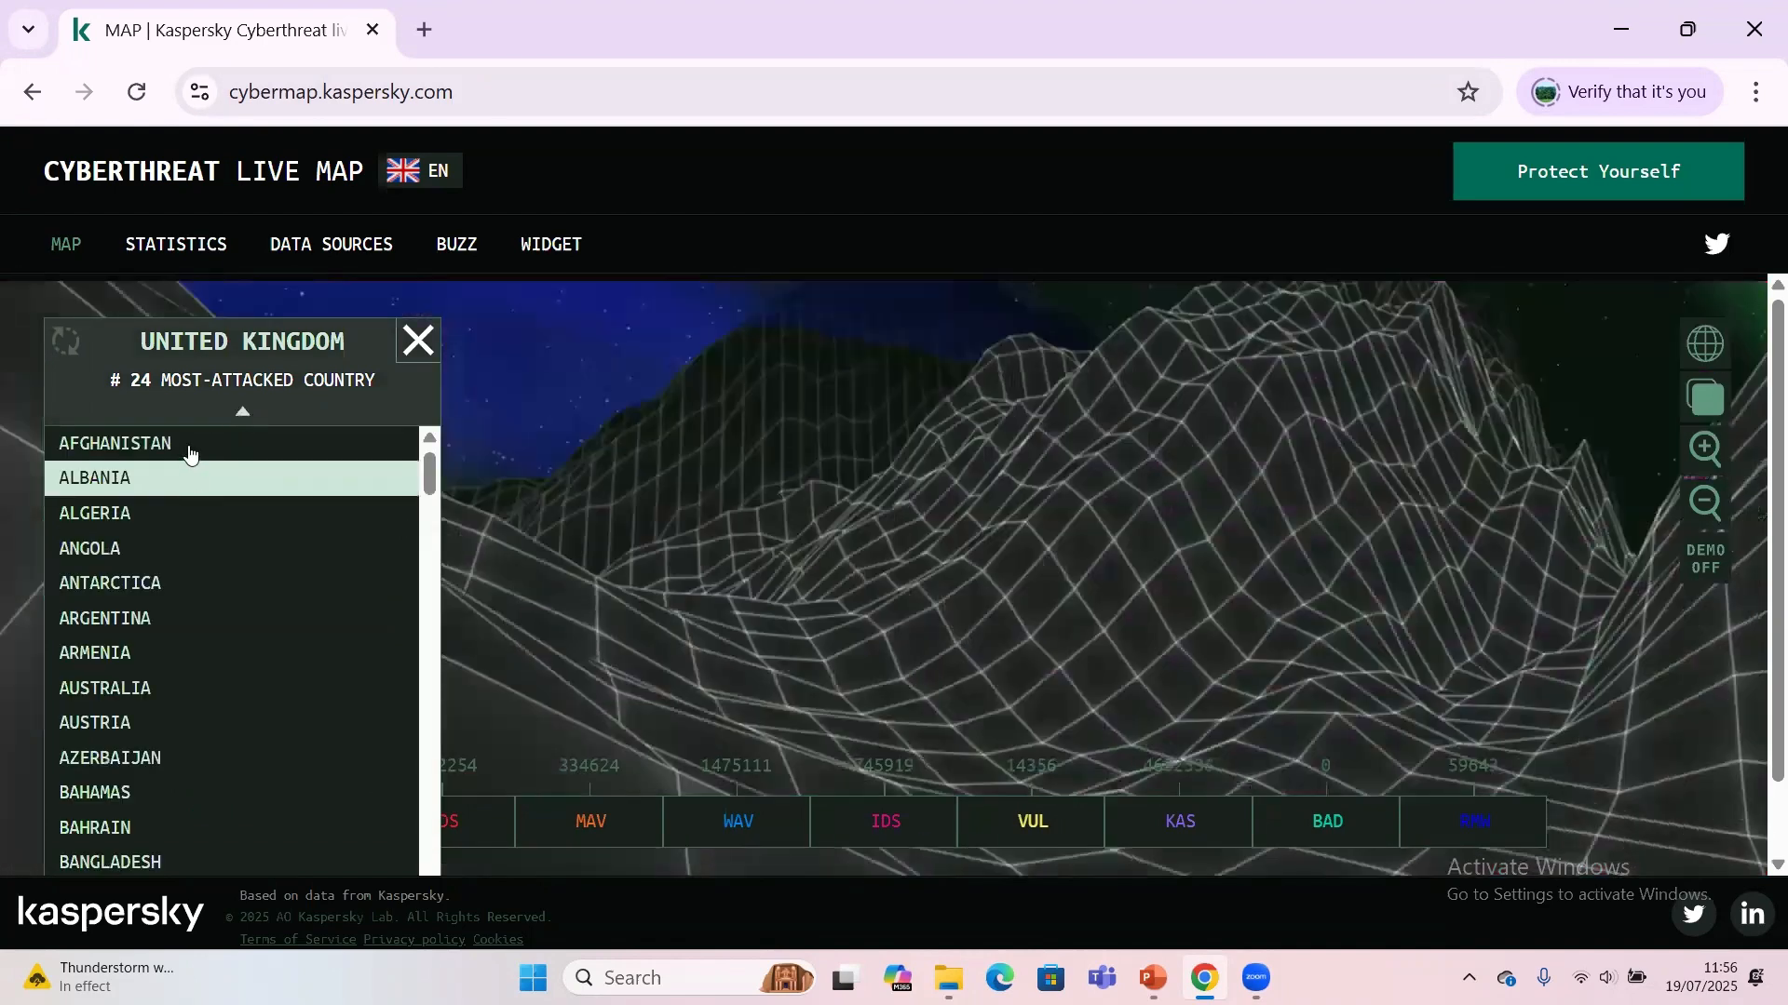
pyautogui.scroll(-3)
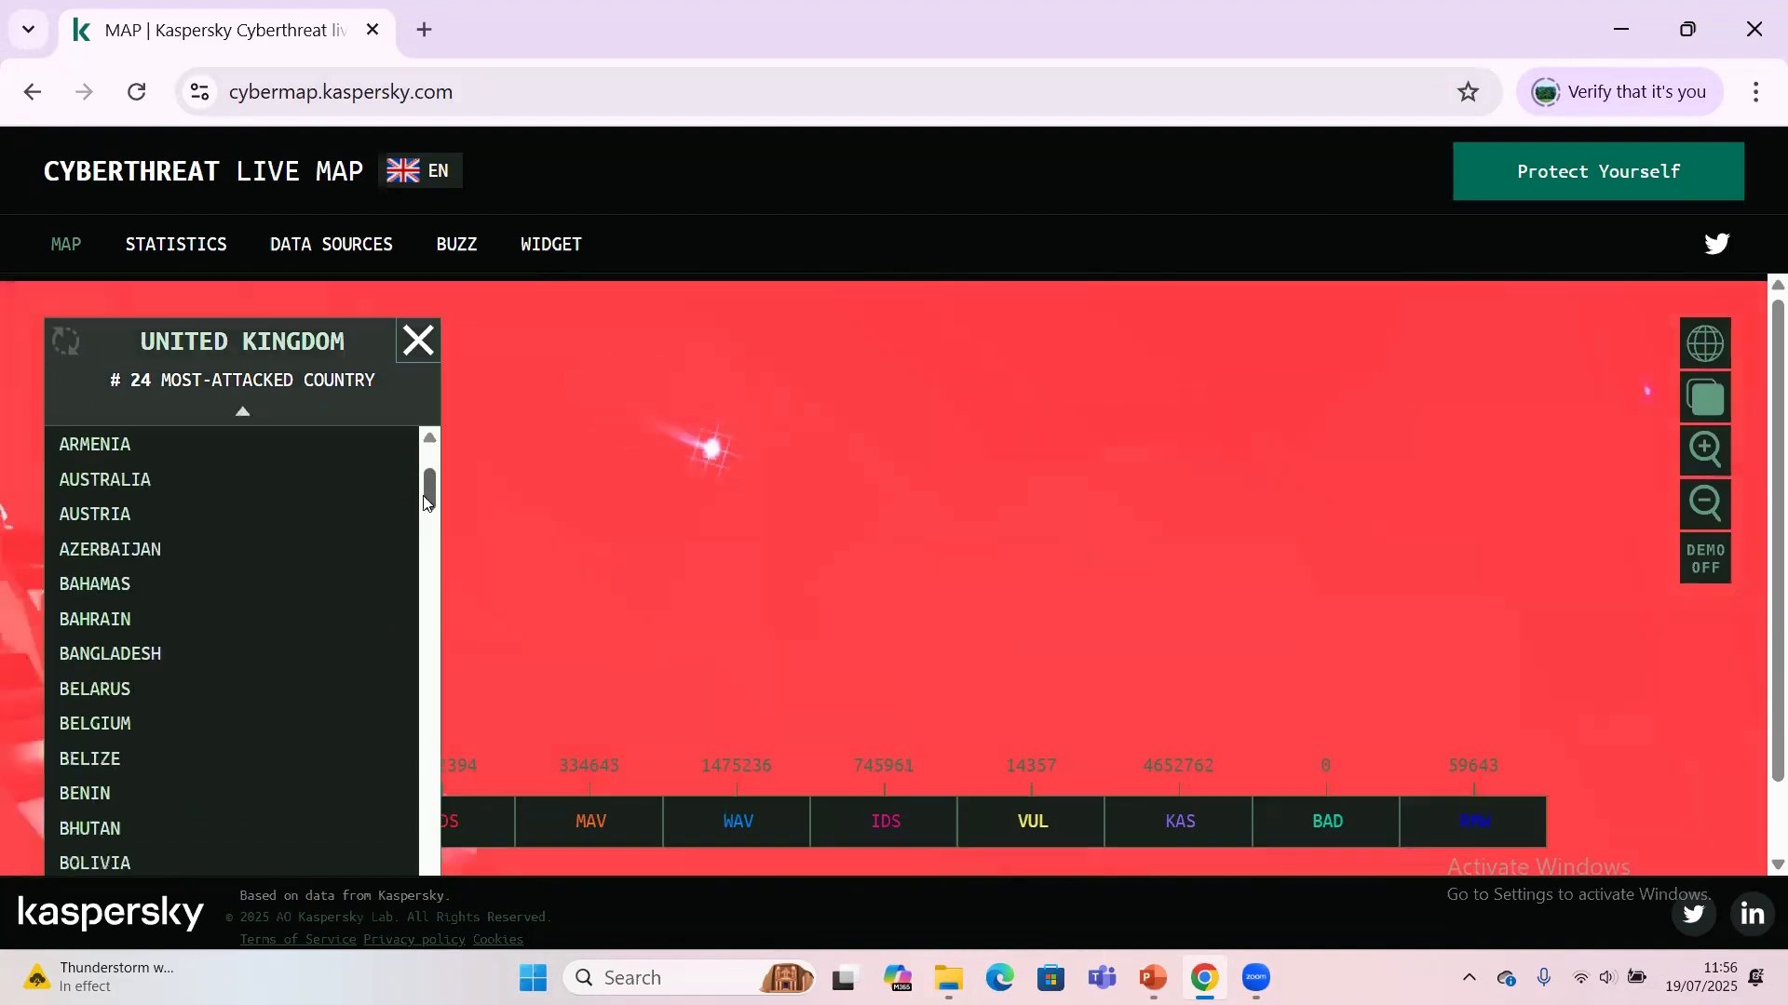
pyautogui.scroll(-3)
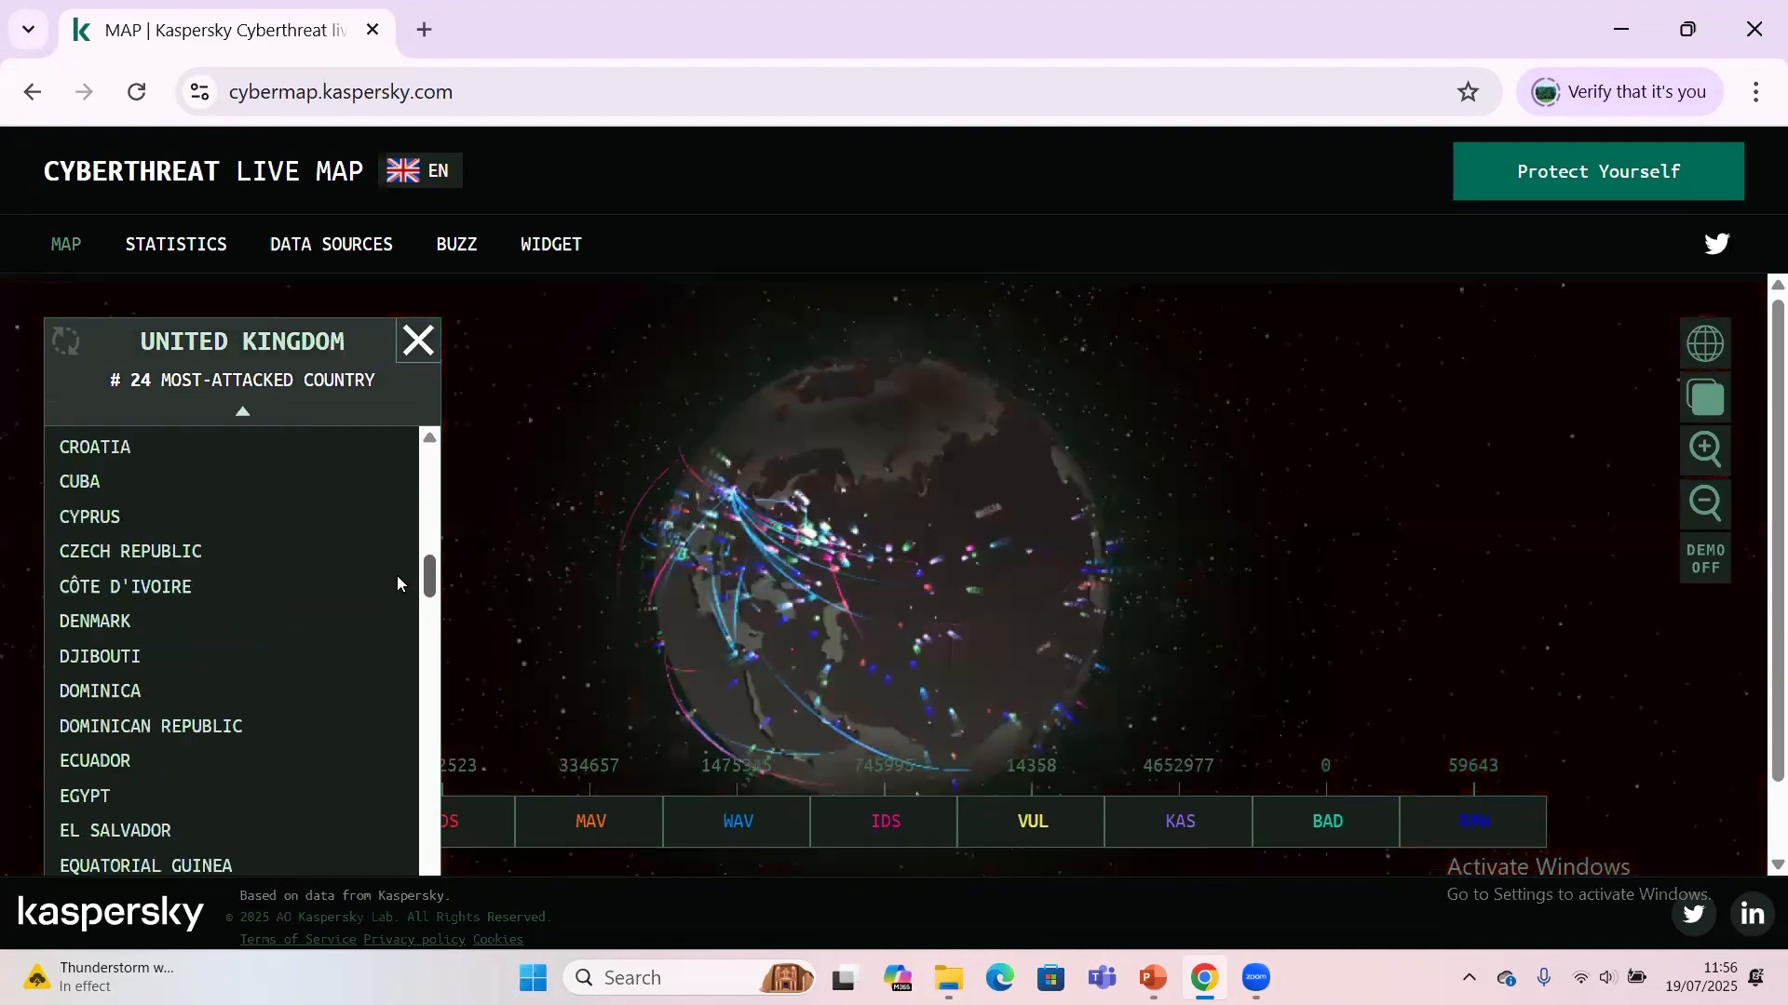
pyautogui.scroll(-3)
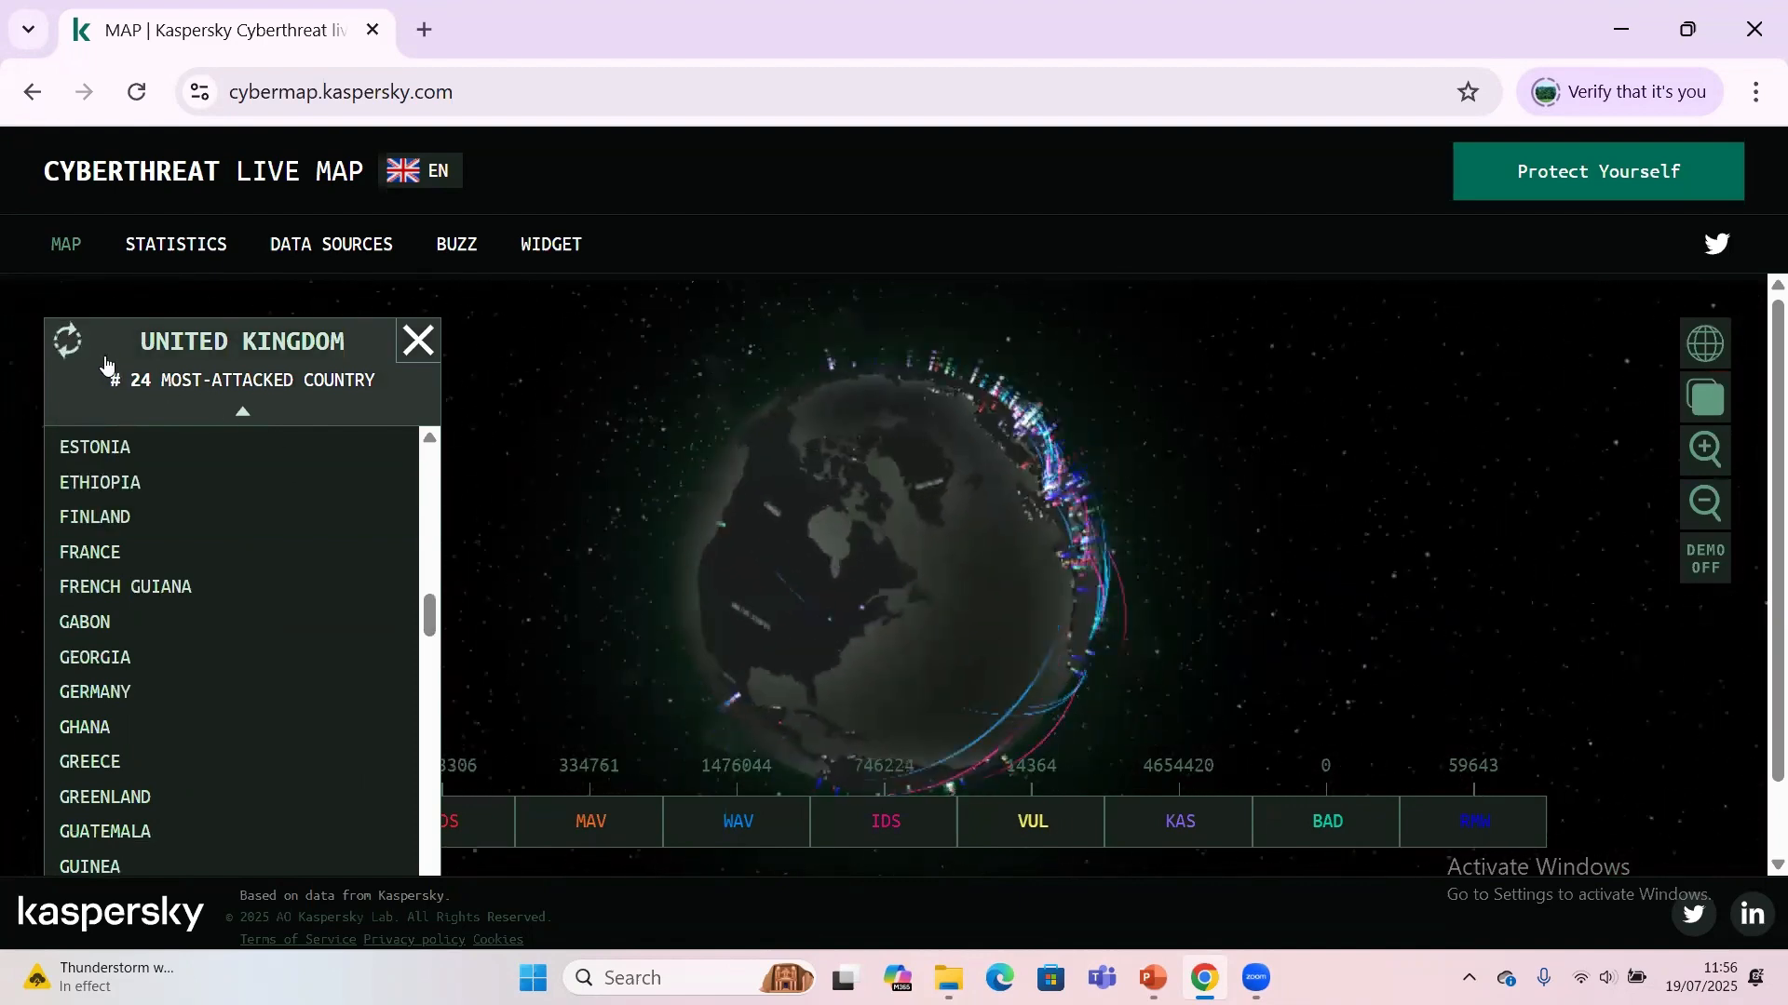
pyautogui.moveTo(95, 659)
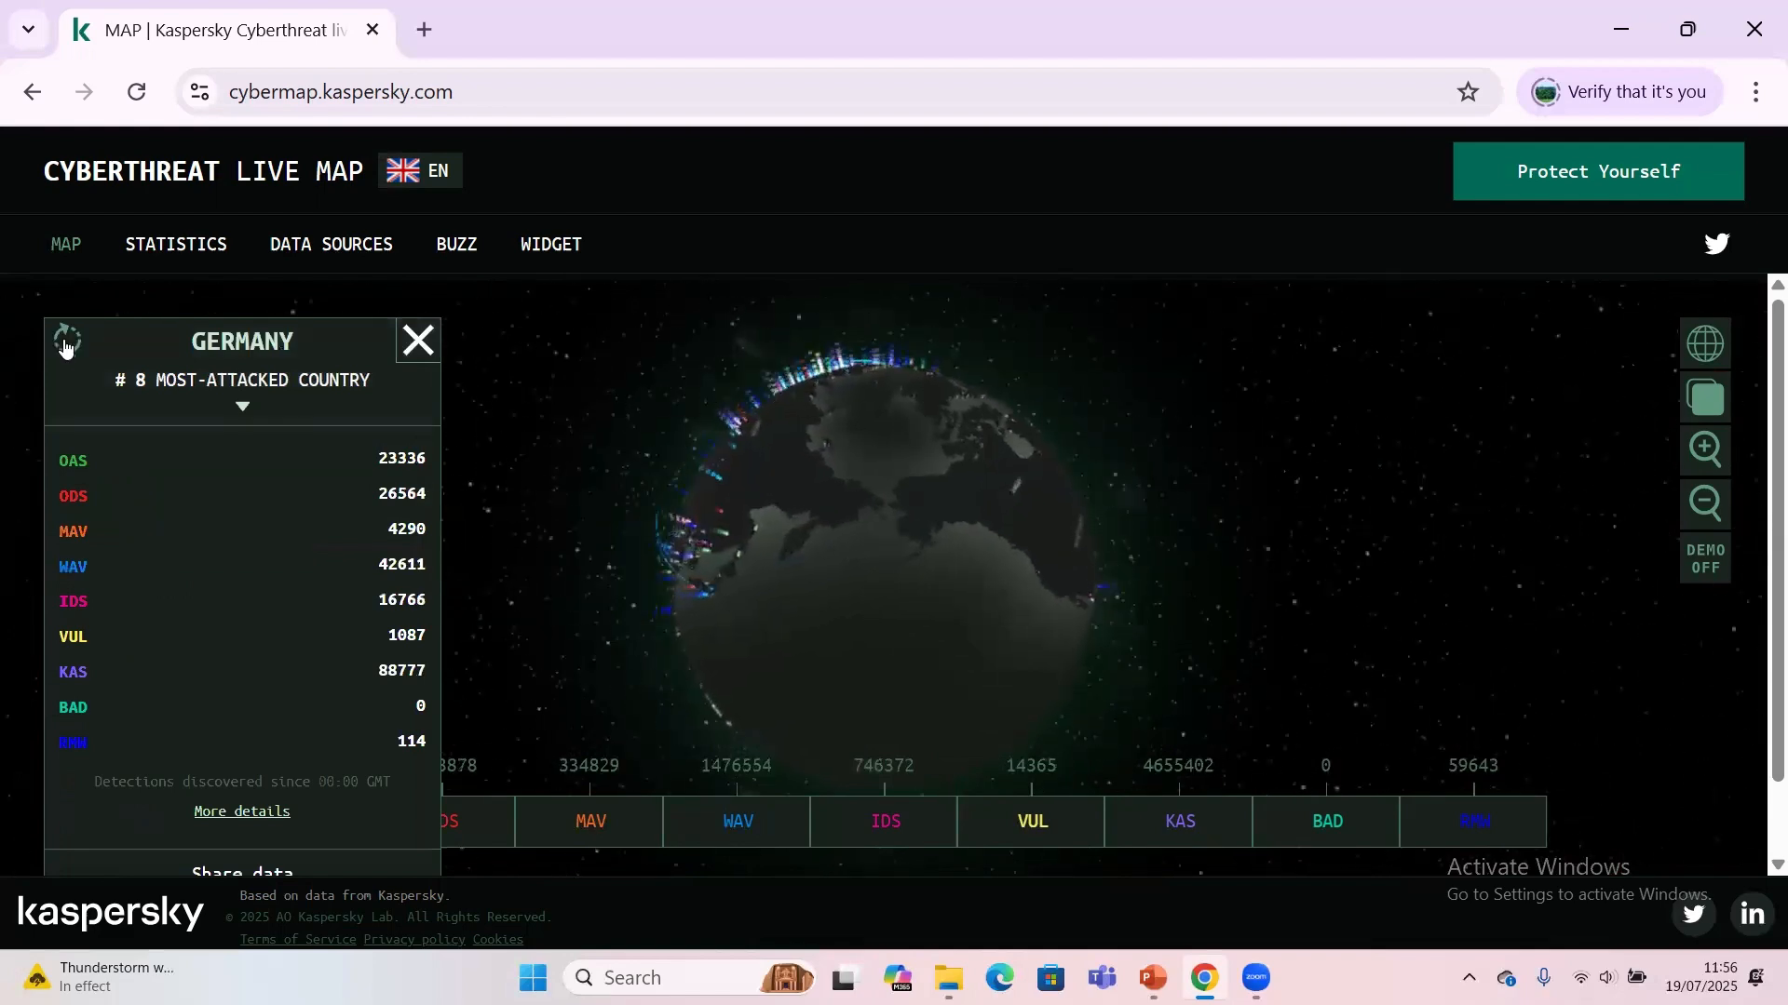
# - Browse Germany's country list down to the M–N entries near Nigeria
pyautogui.click(240, 408)
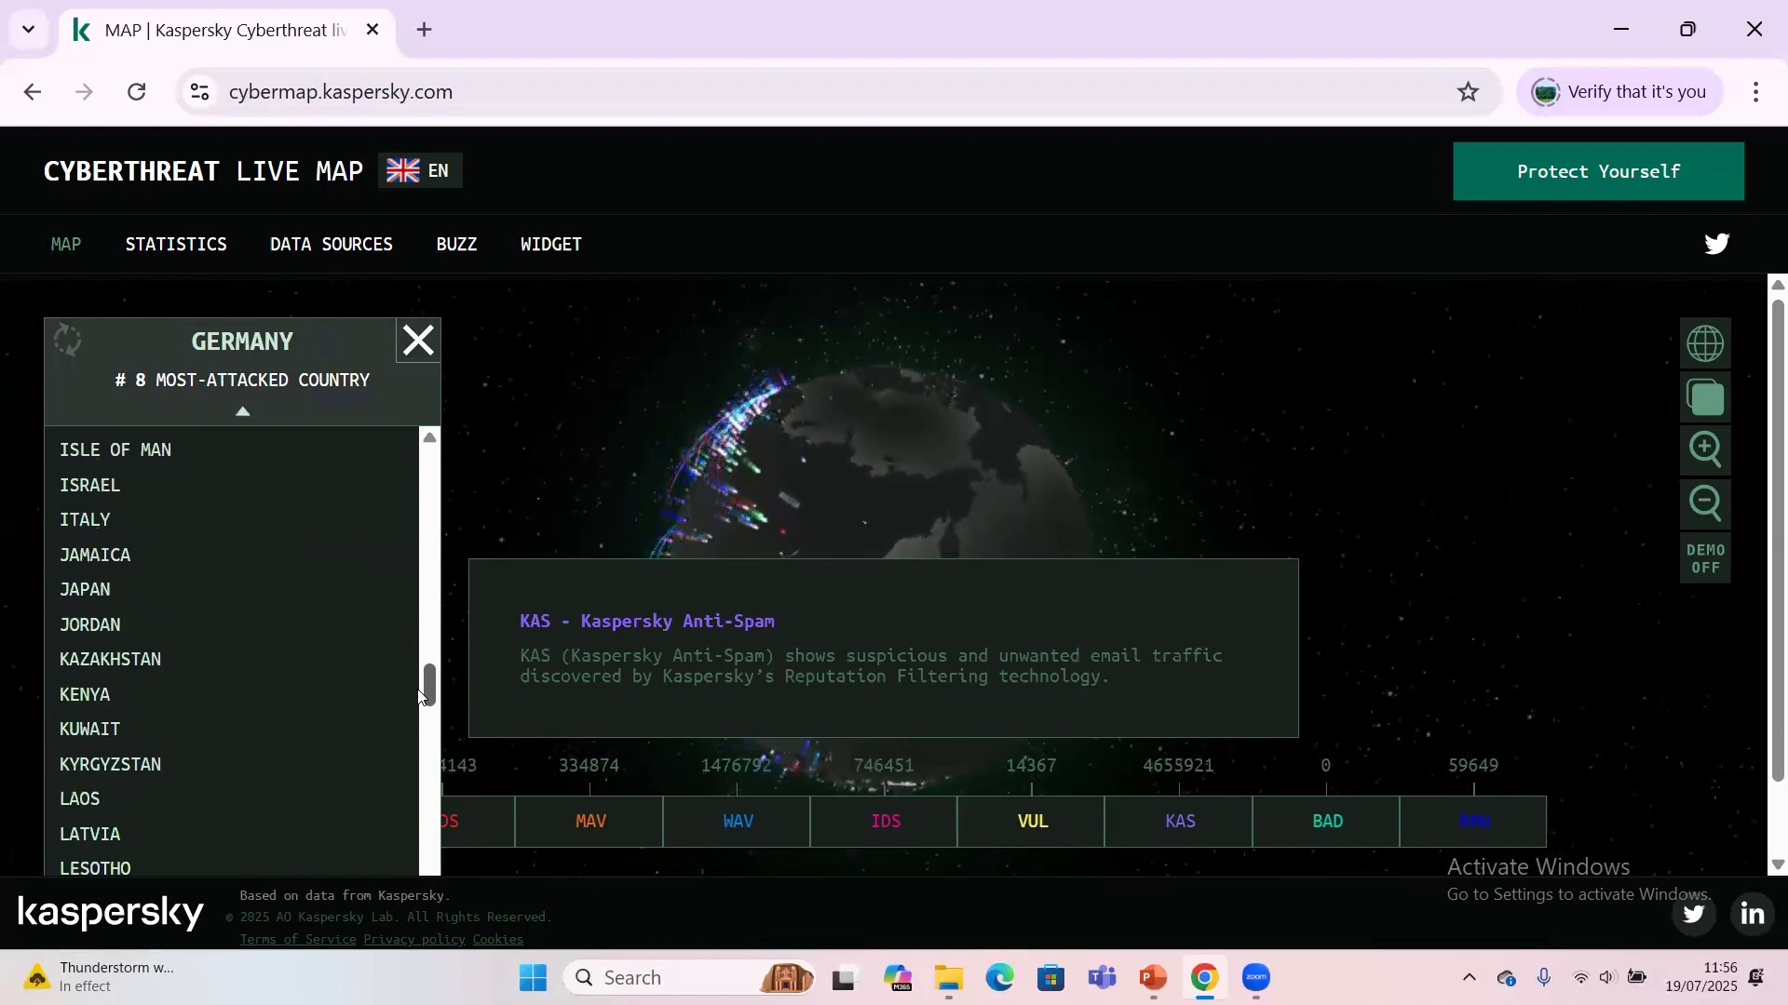
pyautogui.scroll(-3)
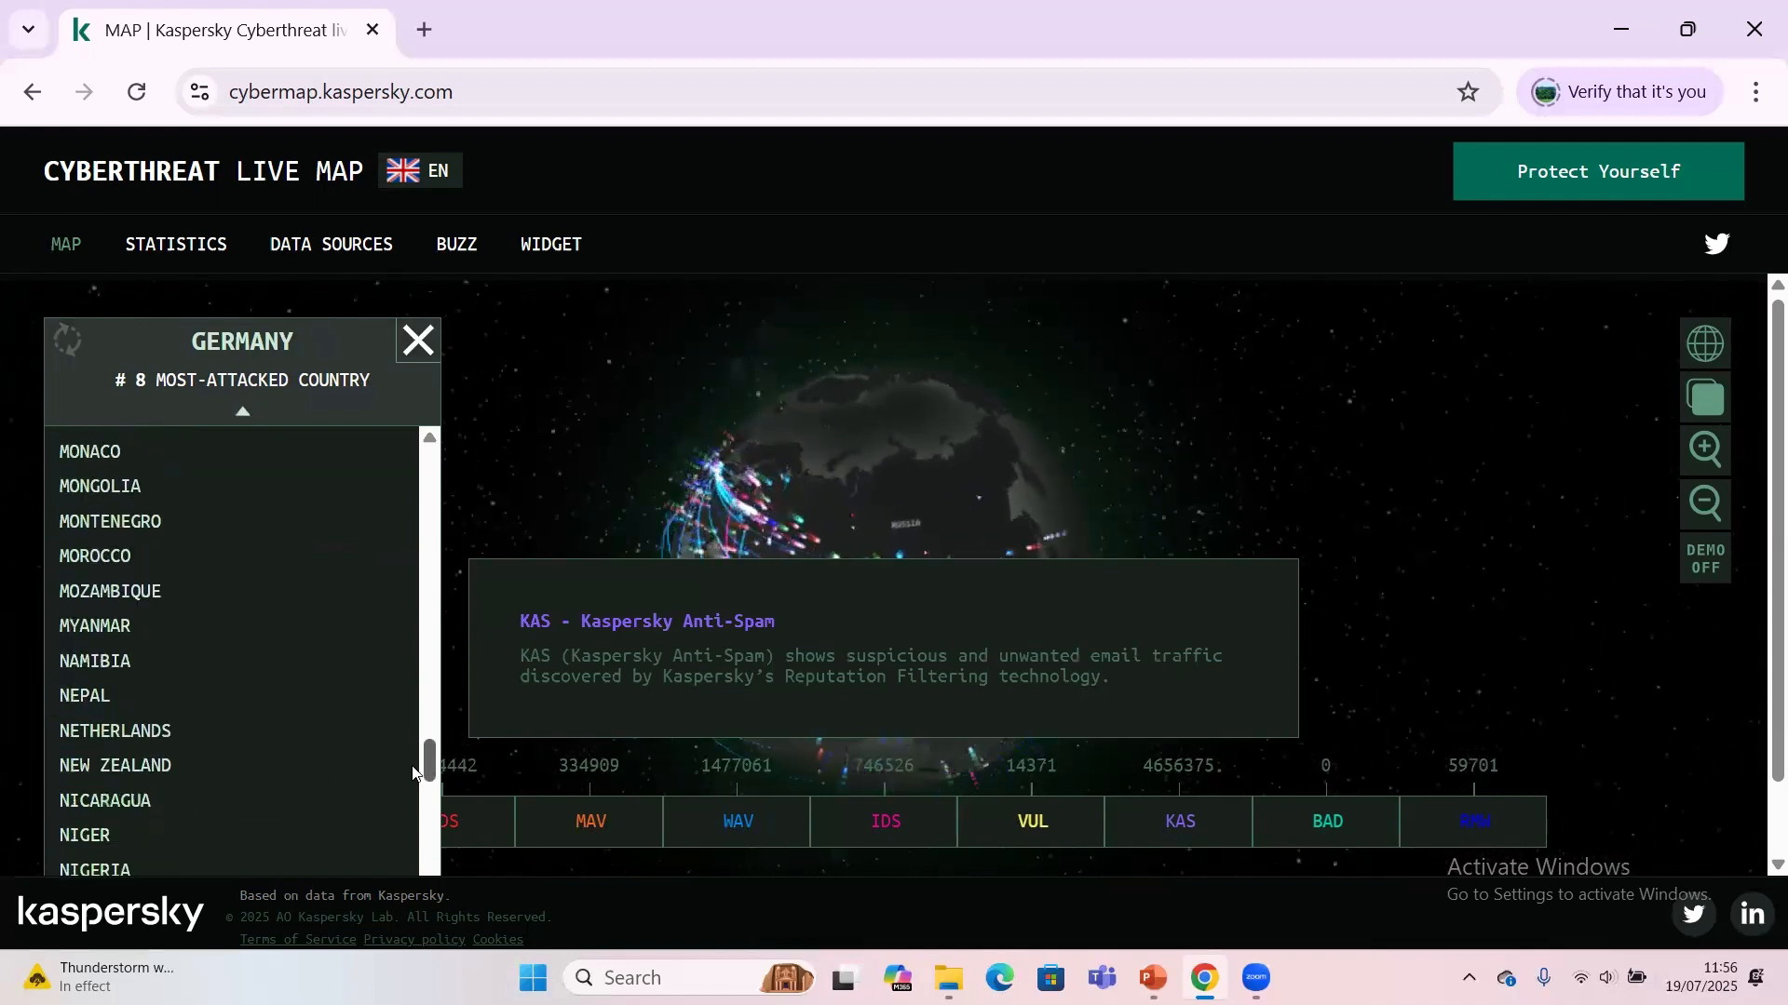
# - Select Nigeria, ranked #59 most-attacked, to show its detection counts
pyautogui.click(95, 870)
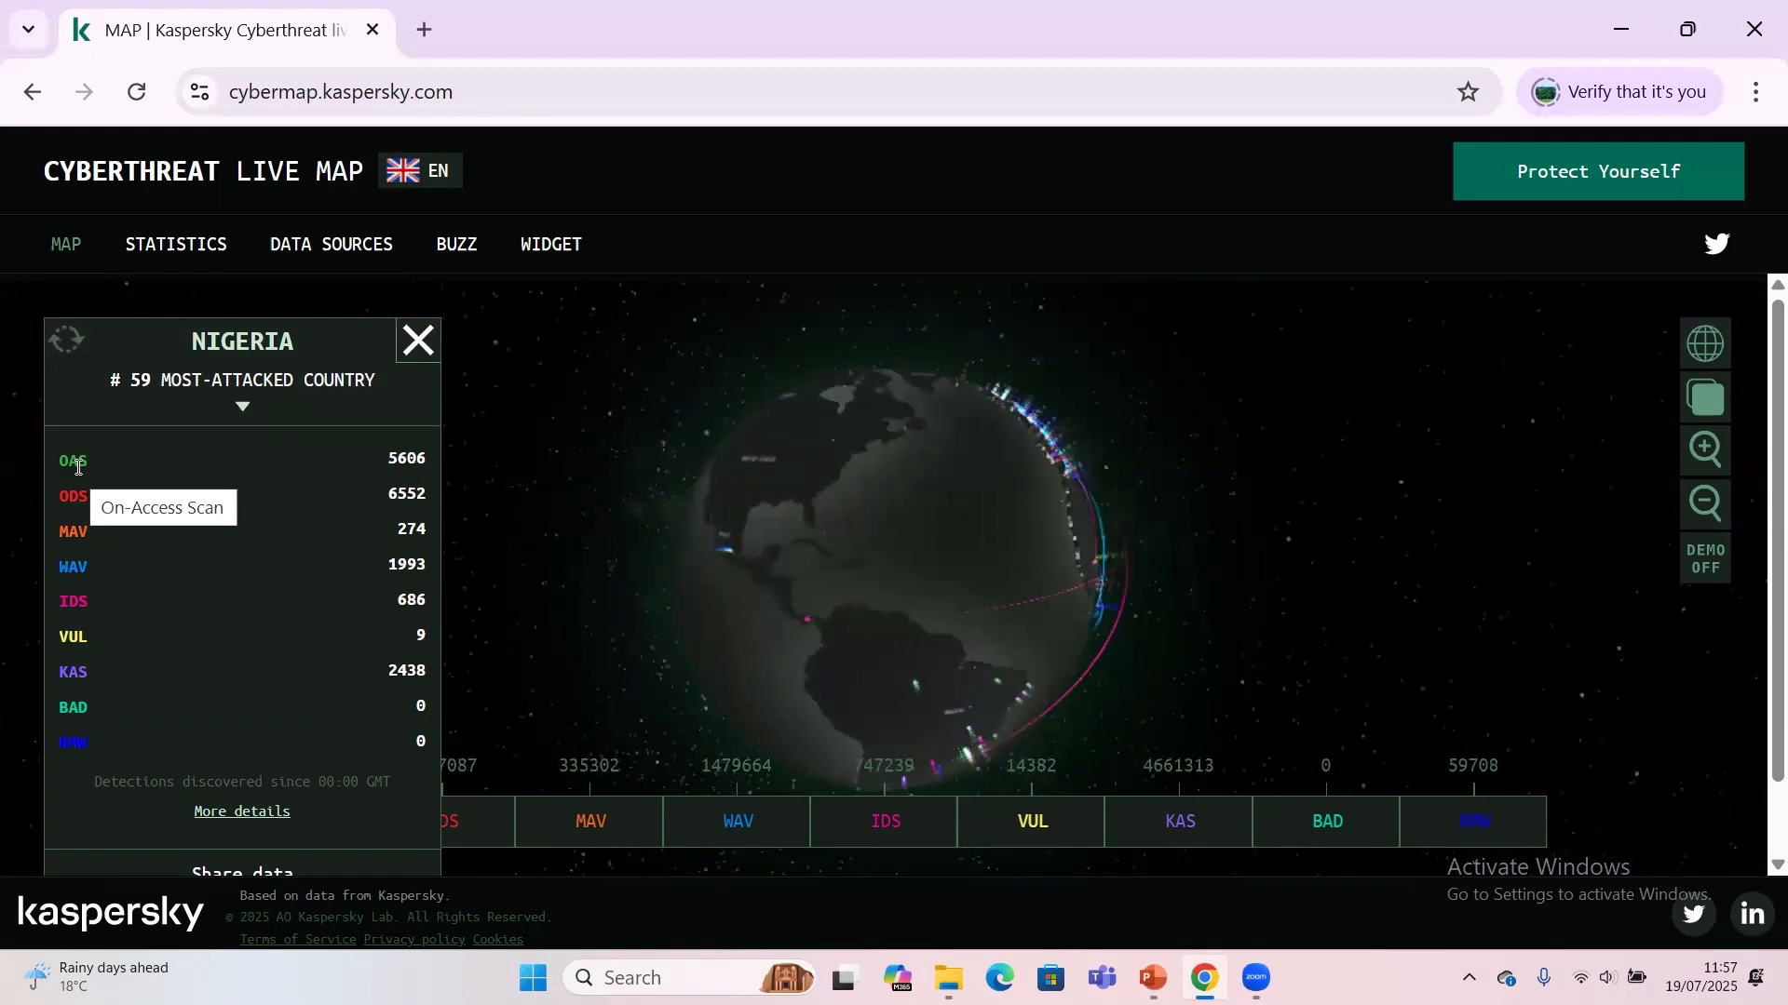
pyautogui.moveTo(72, 496)
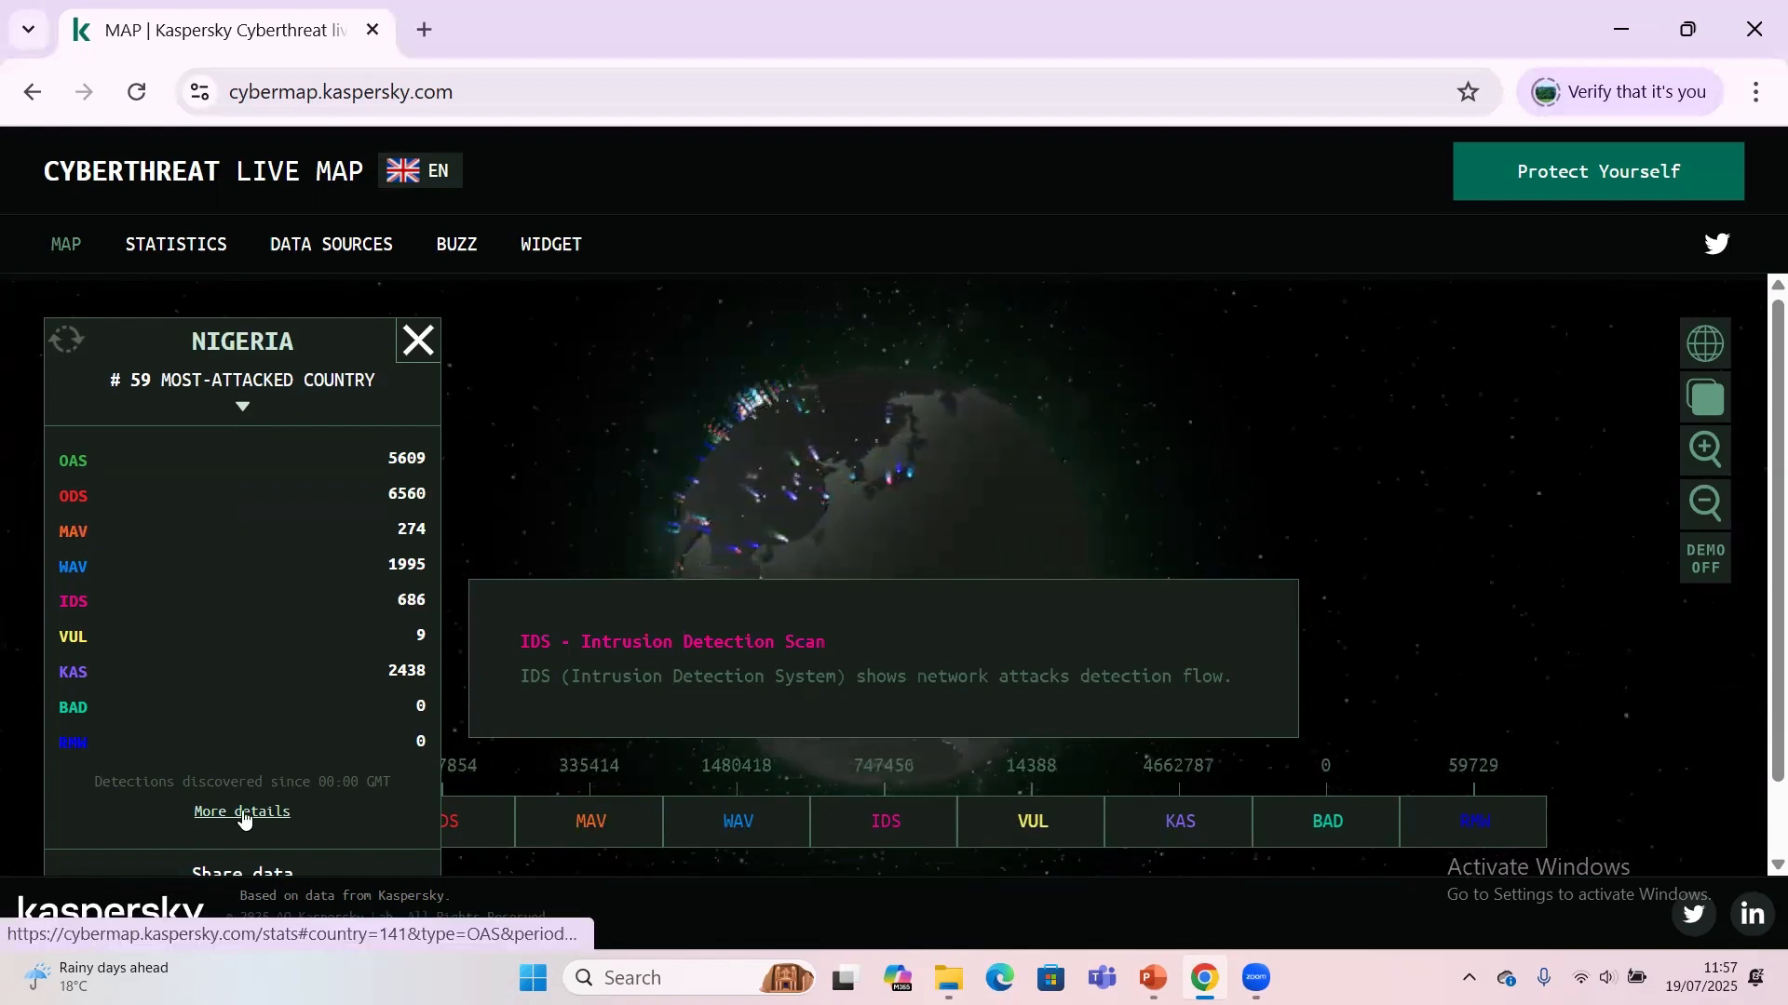
# - View Nigeria's last-week On-Access Scan chart and top-10 detected threats via More details
pyautogui.click(241, 815)
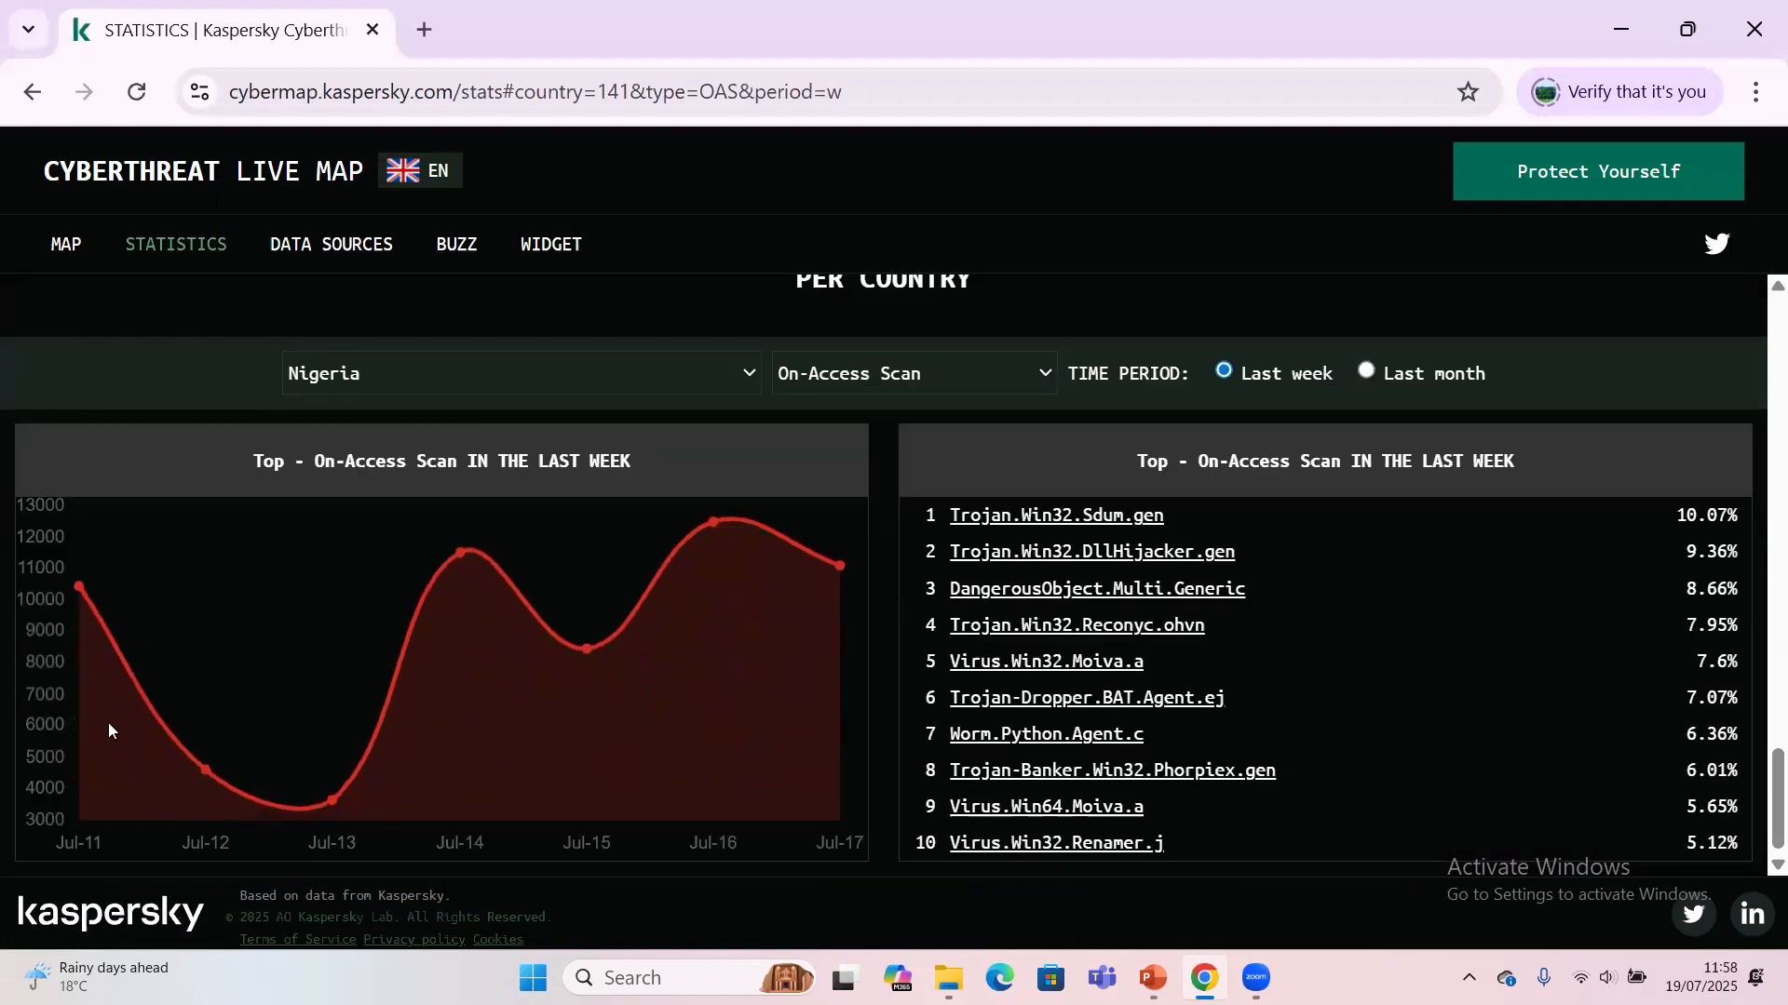
pyautogui.moveTo(79, 588)
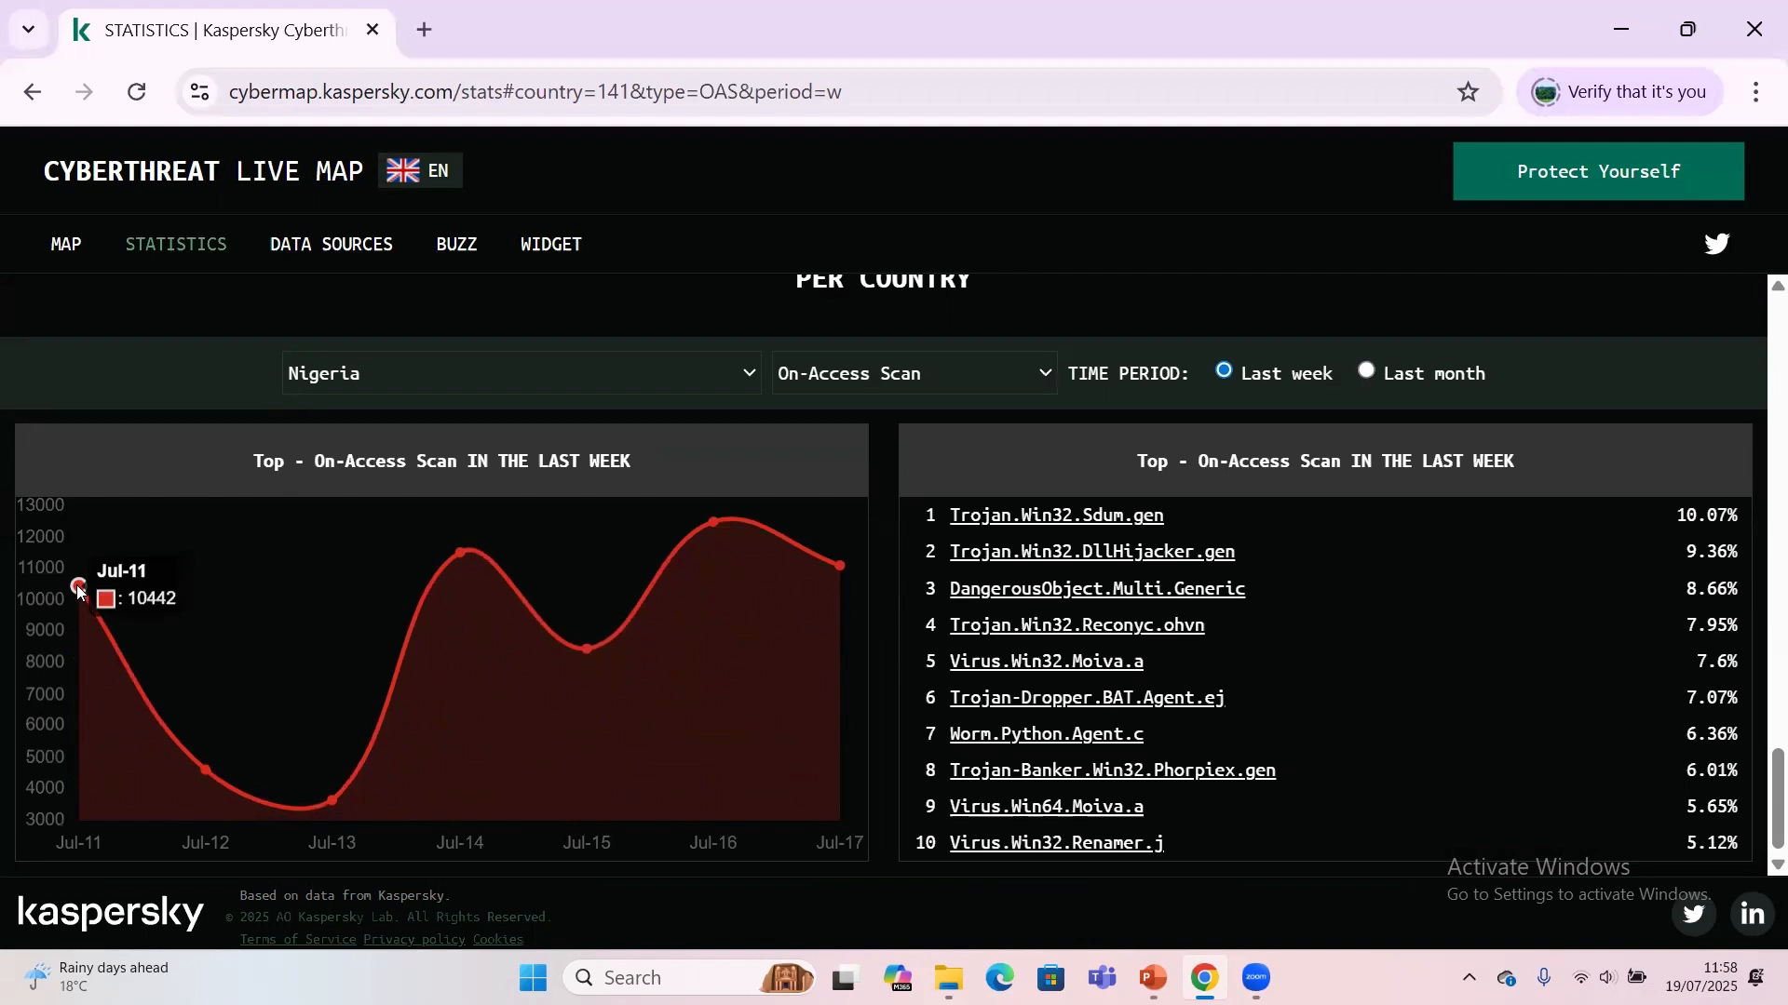
pyautogui.moveTo(292, 854)
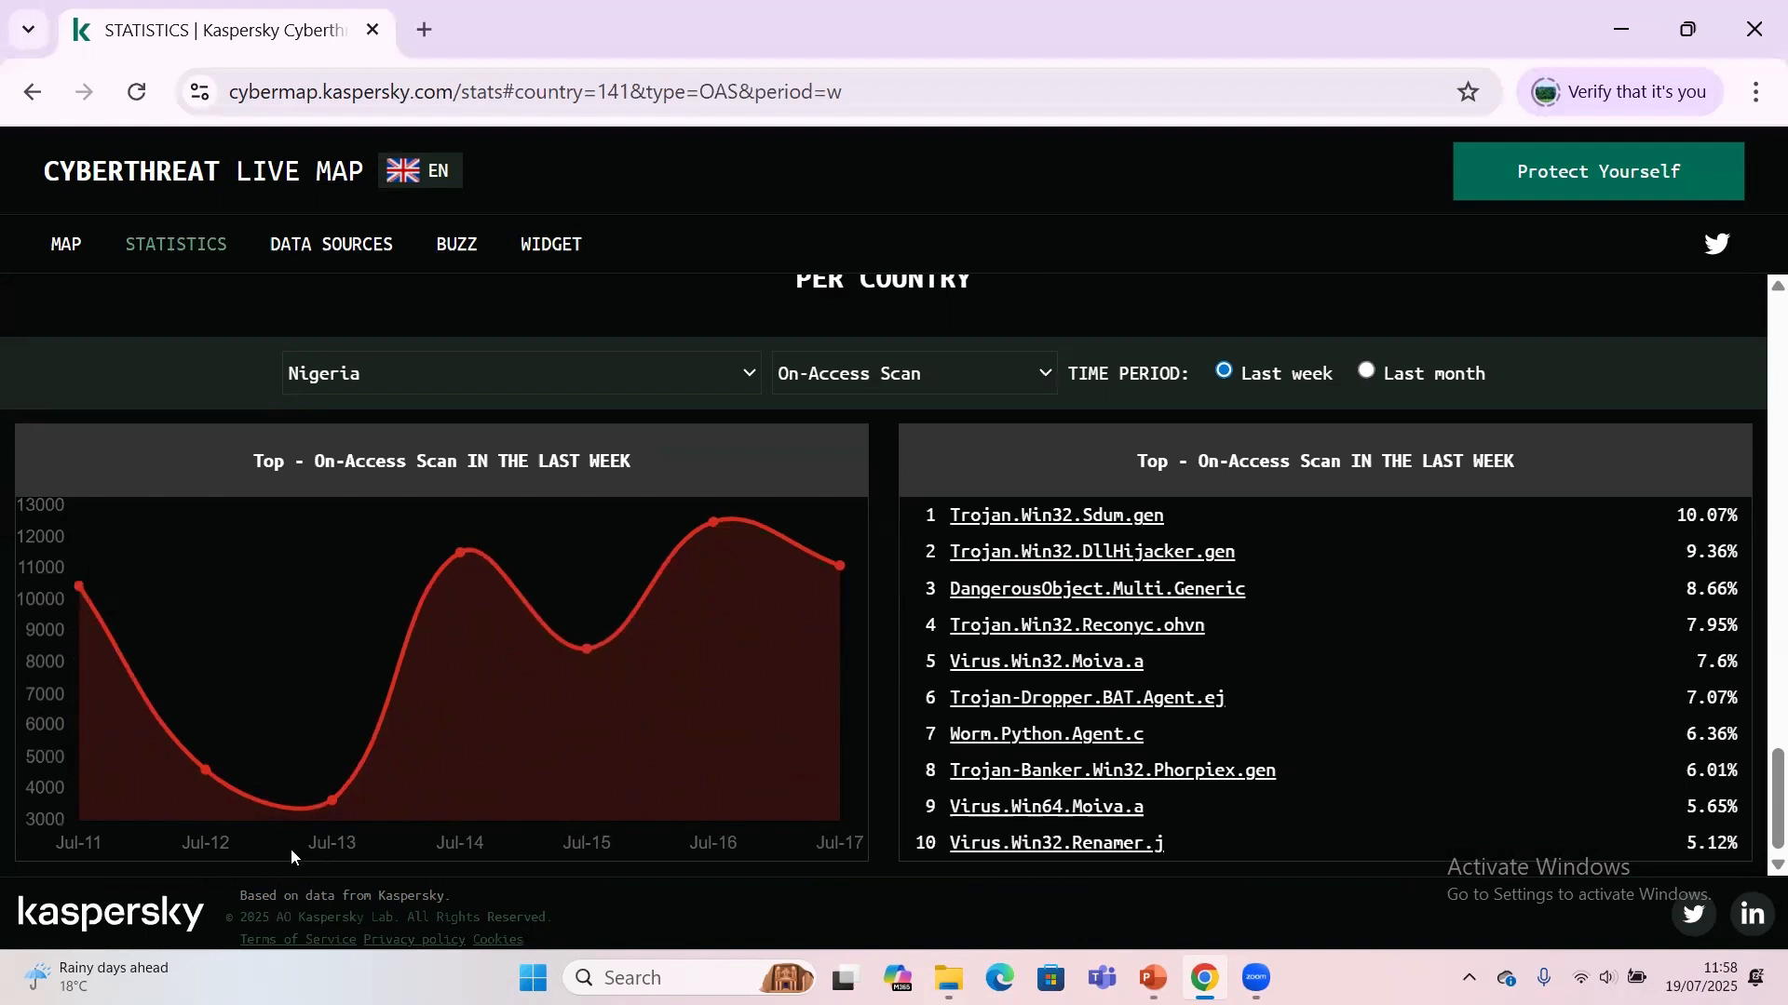
pyautogui.moveTo(458, 555)
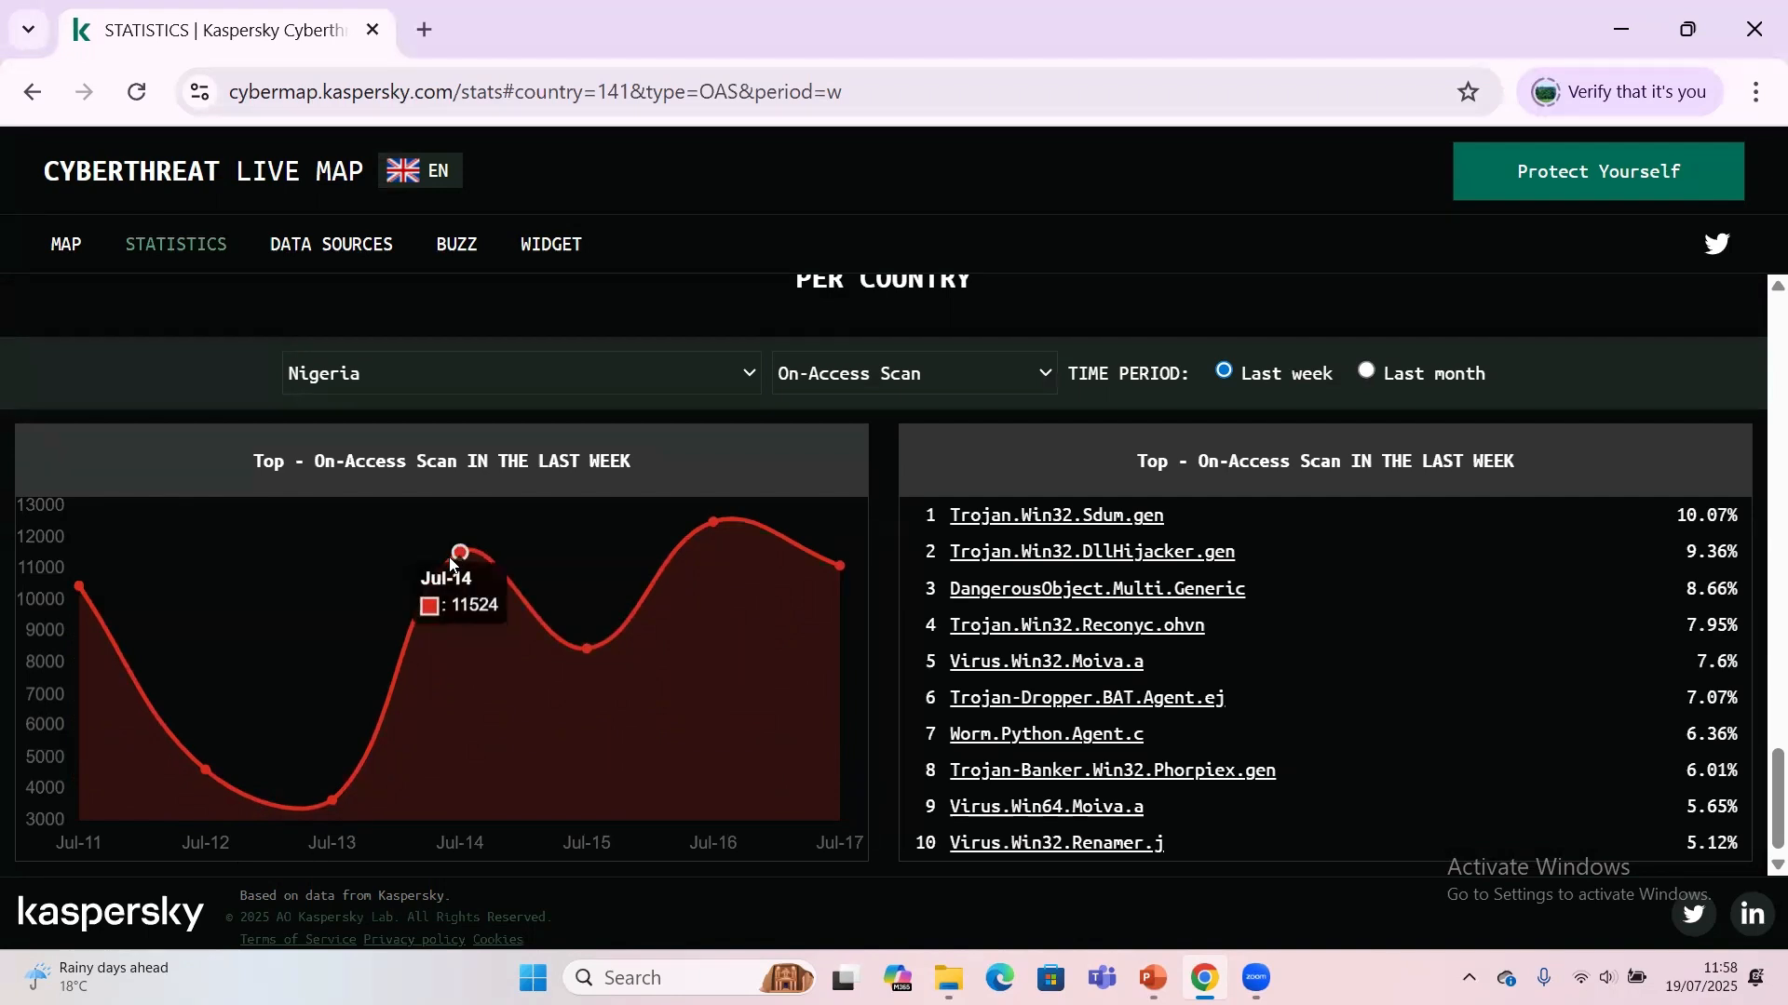
pyautogui.moveTo(574, 857)
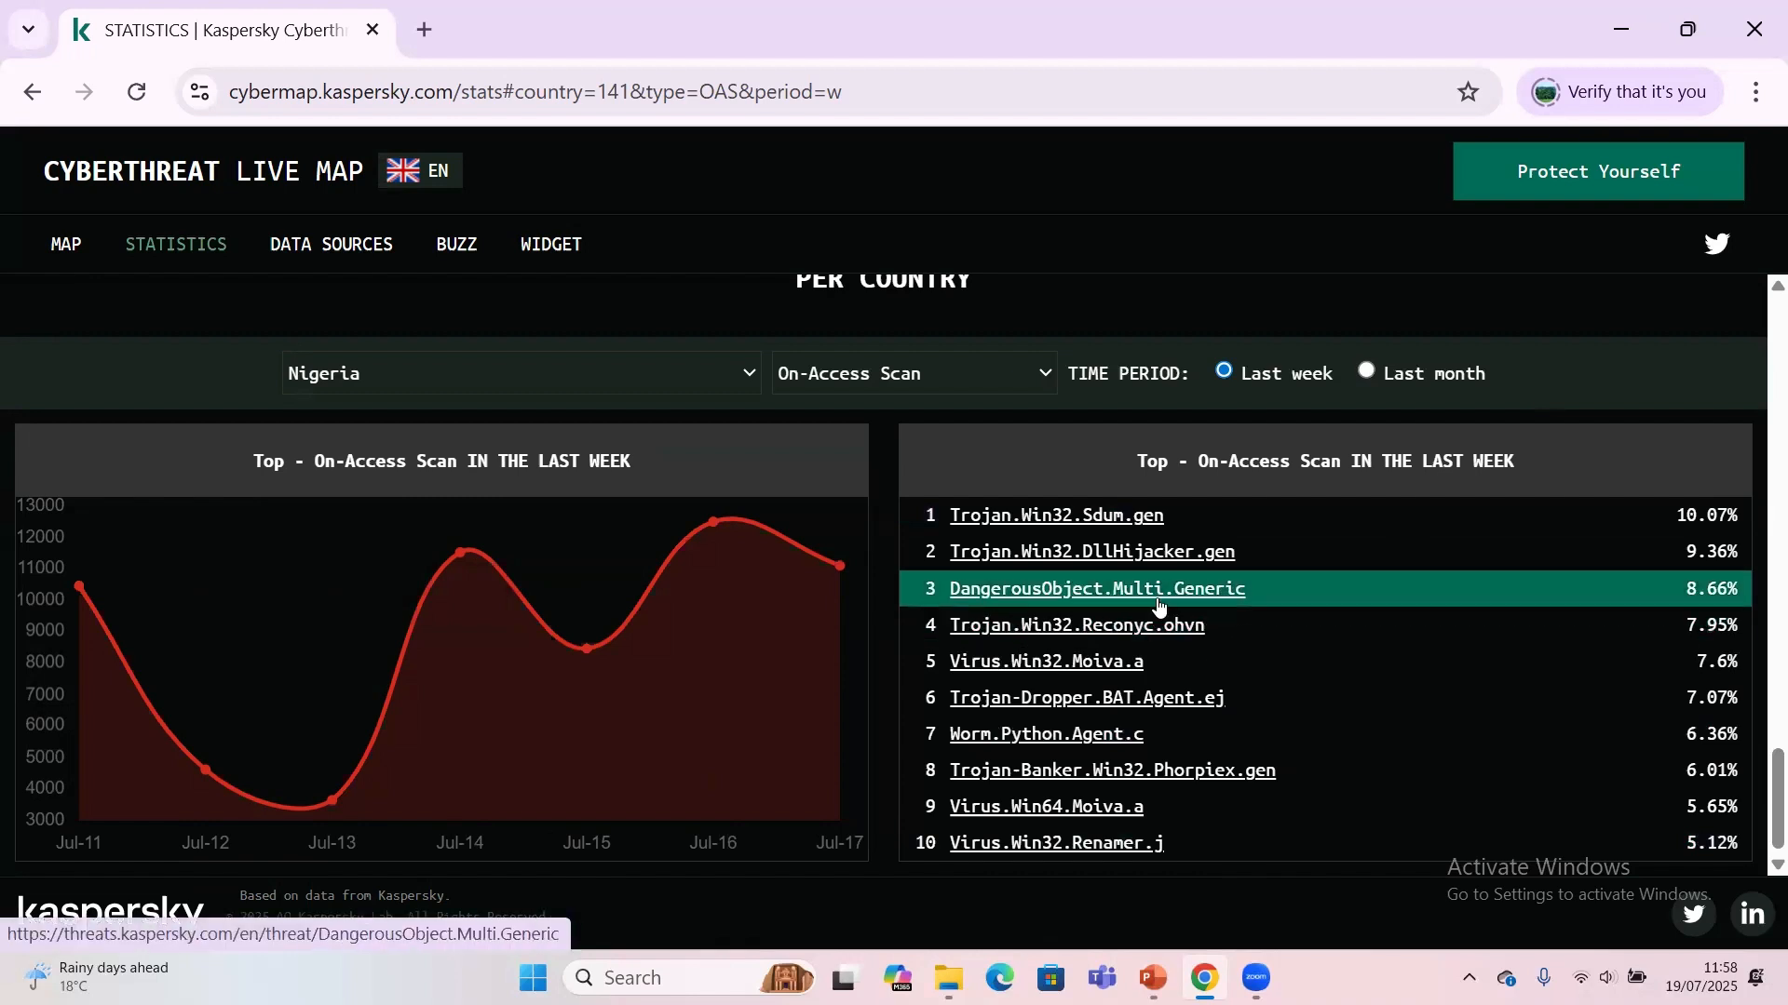
pyautogui.moveTo(1145, 698)
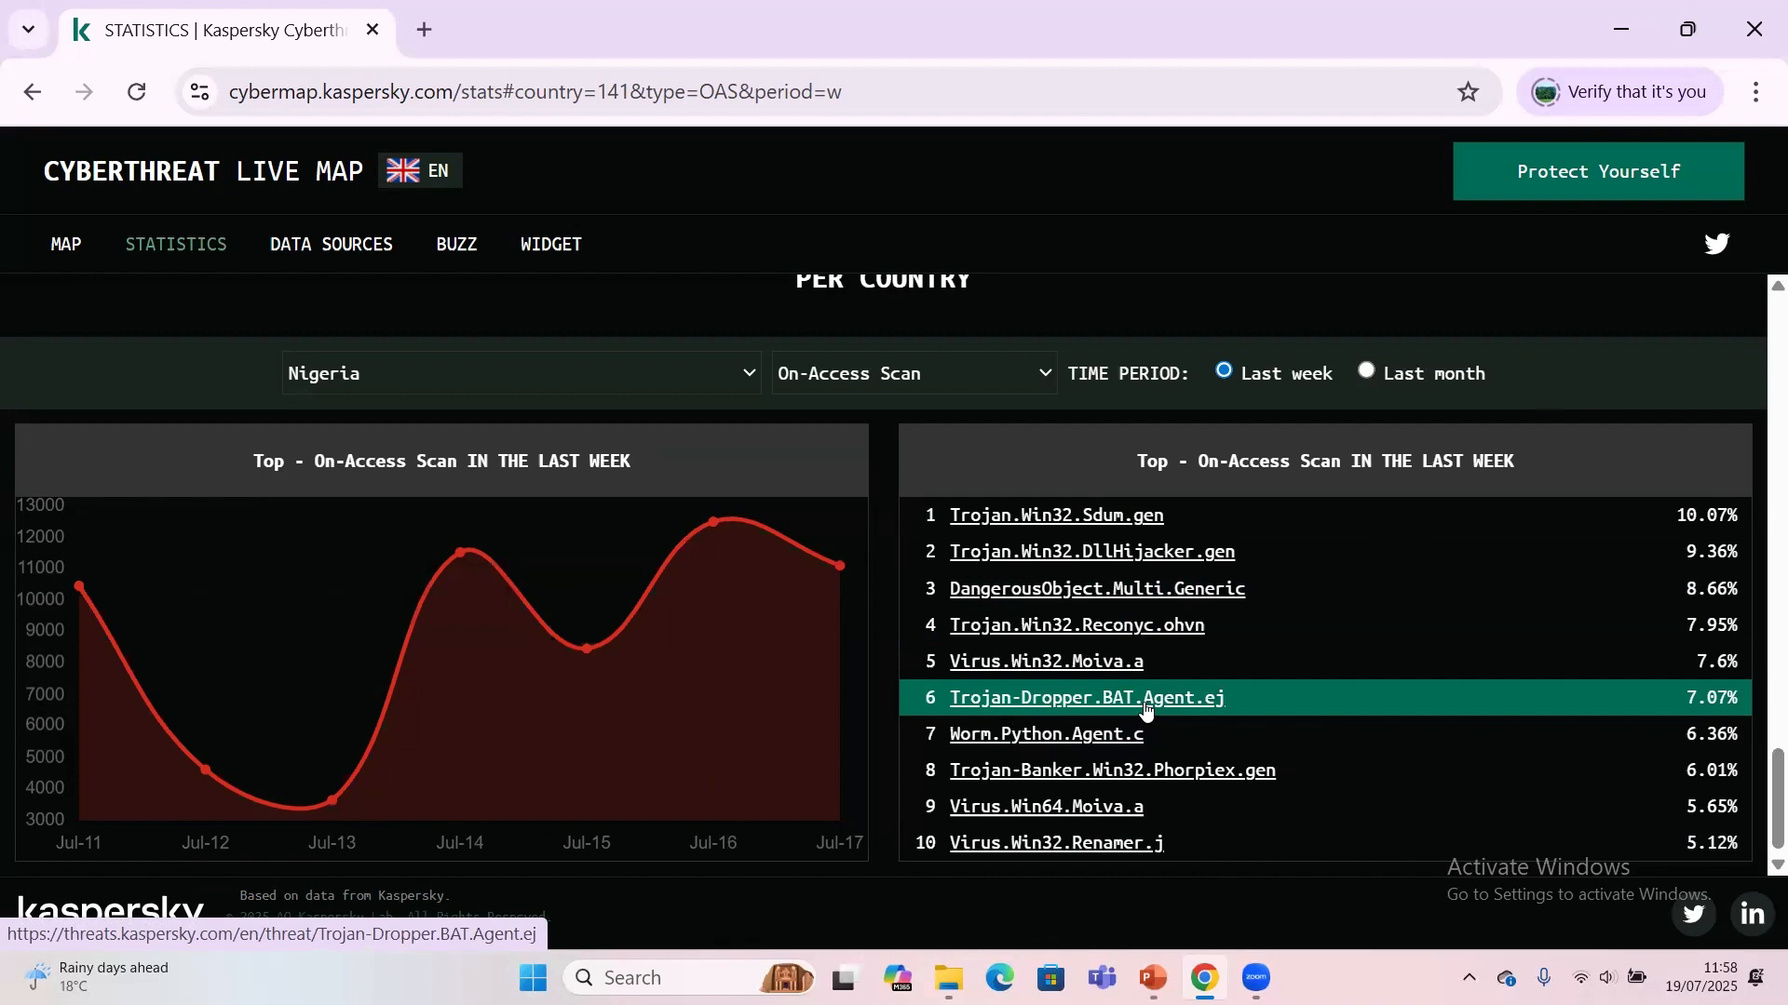
pyautogui.moveTo(192, 247)
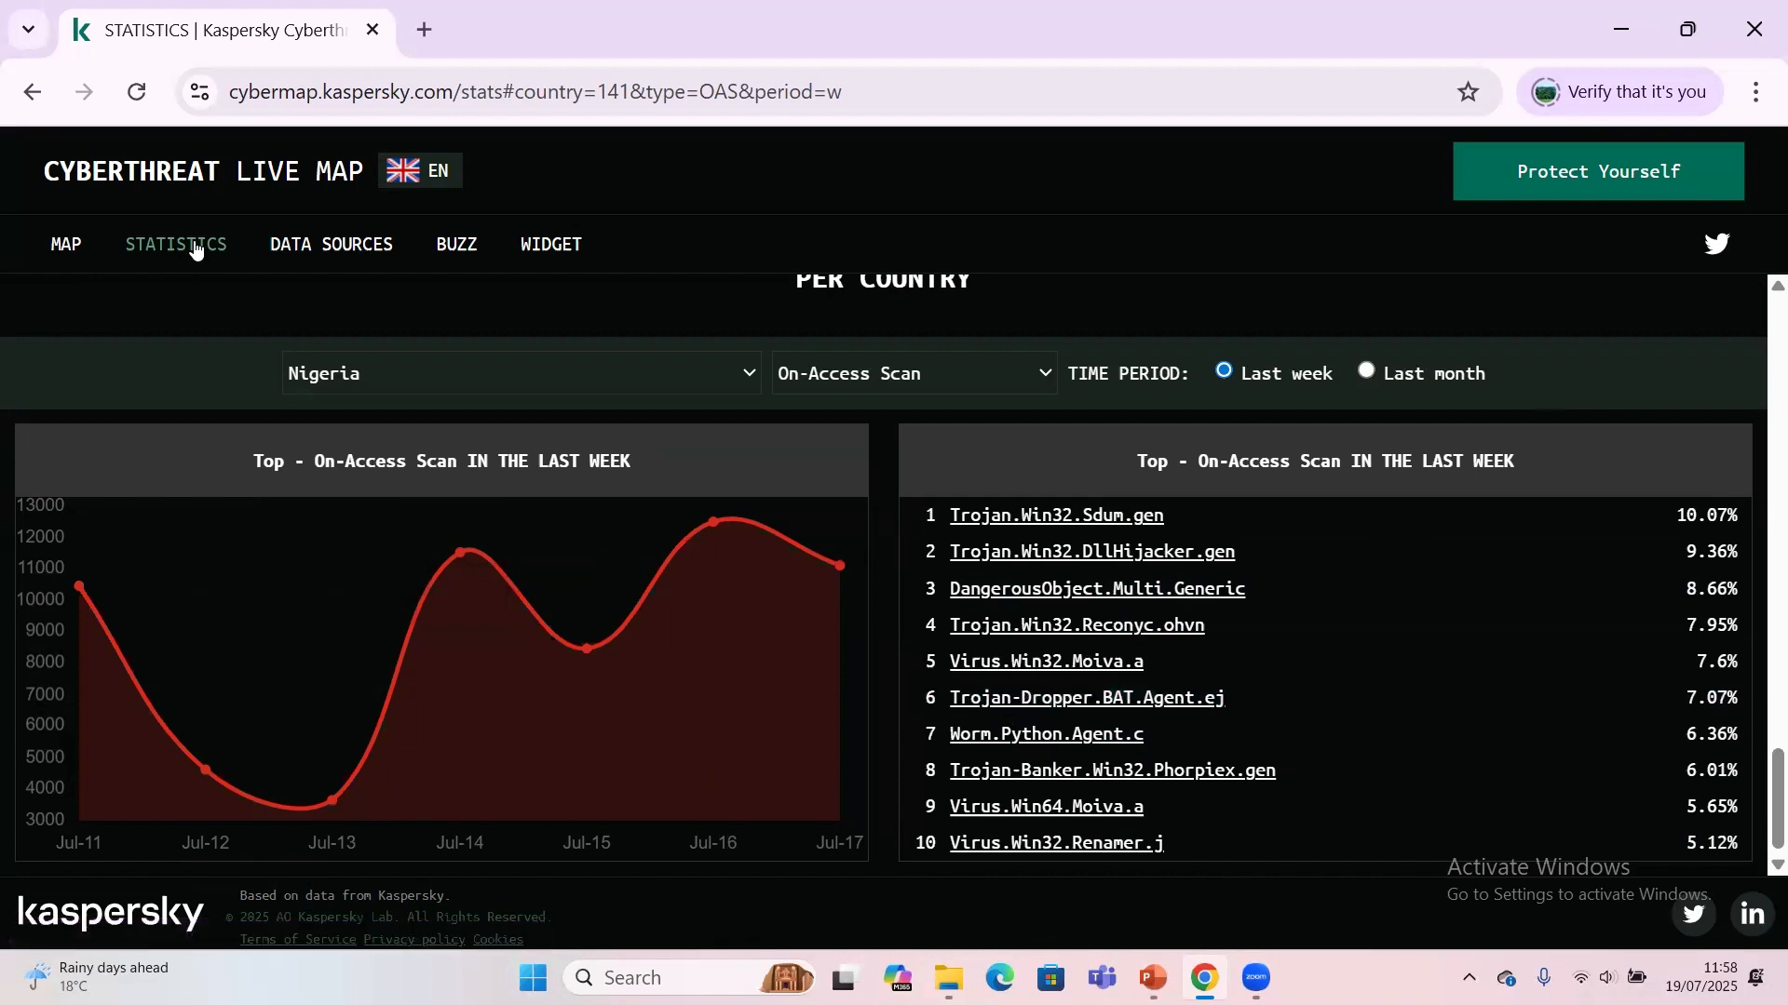
# - Return to the main Statistics page and view the Most Infected Today list led by Russia
pyautogui.click(175, 244)
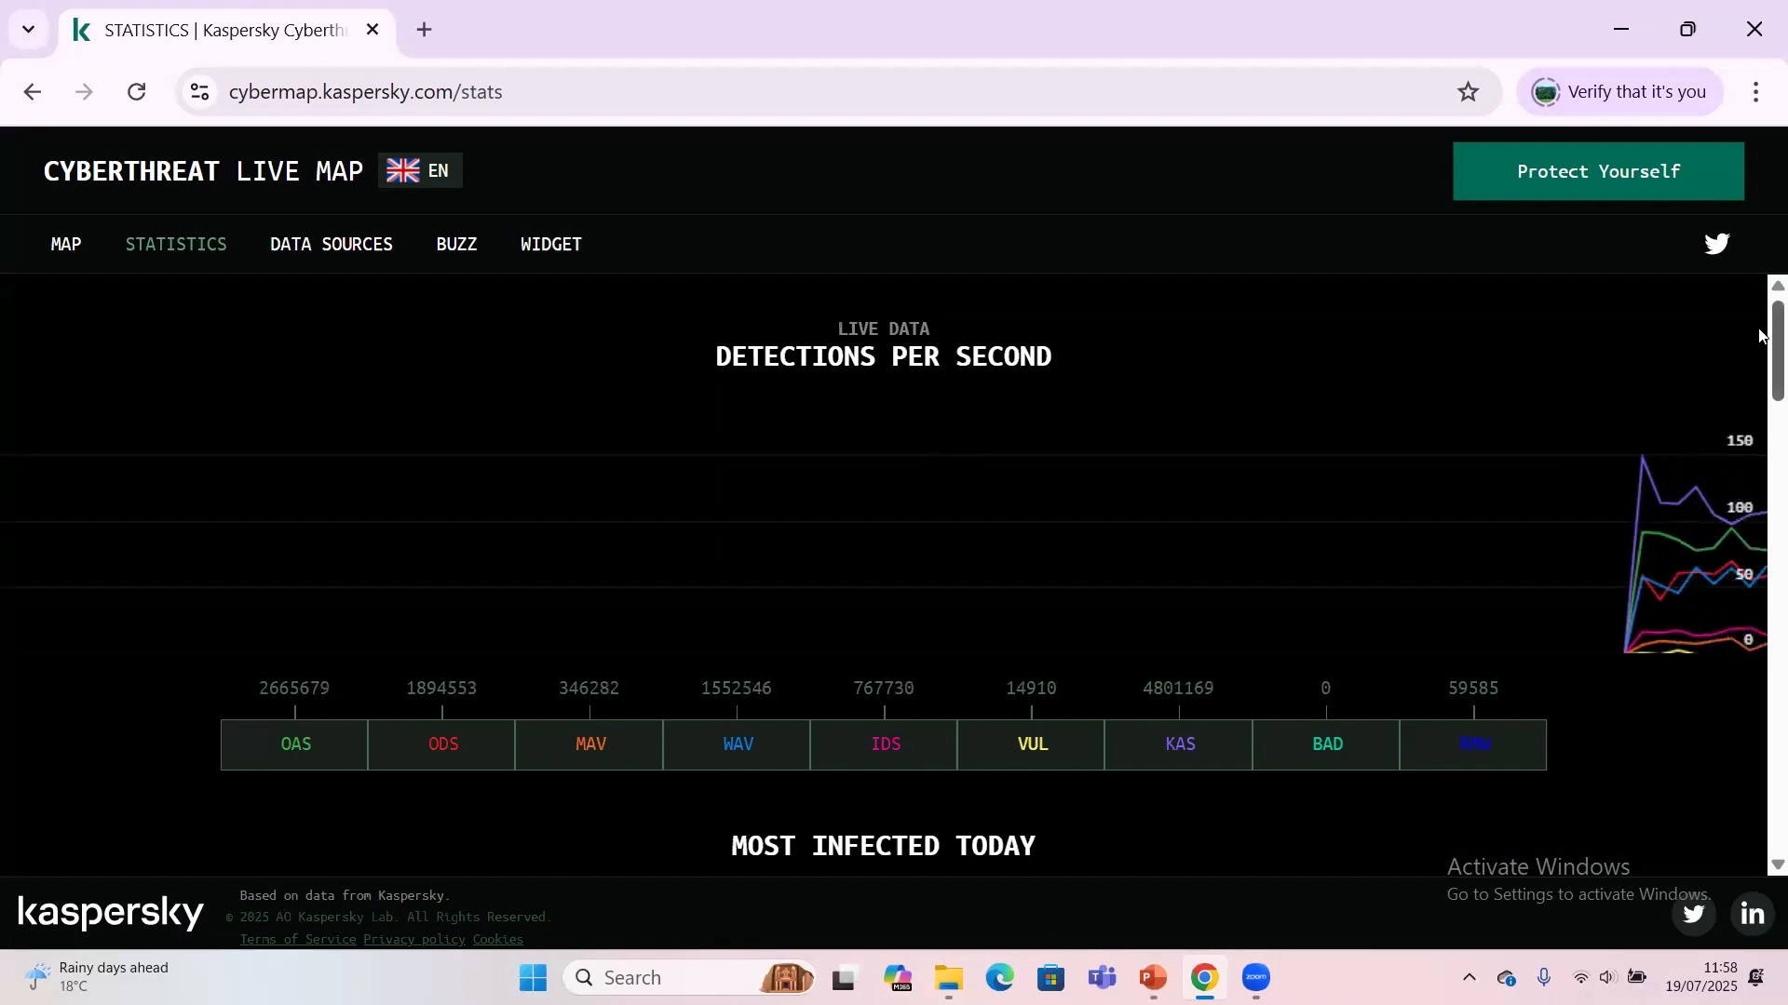
pyautogui.scroll(-3)
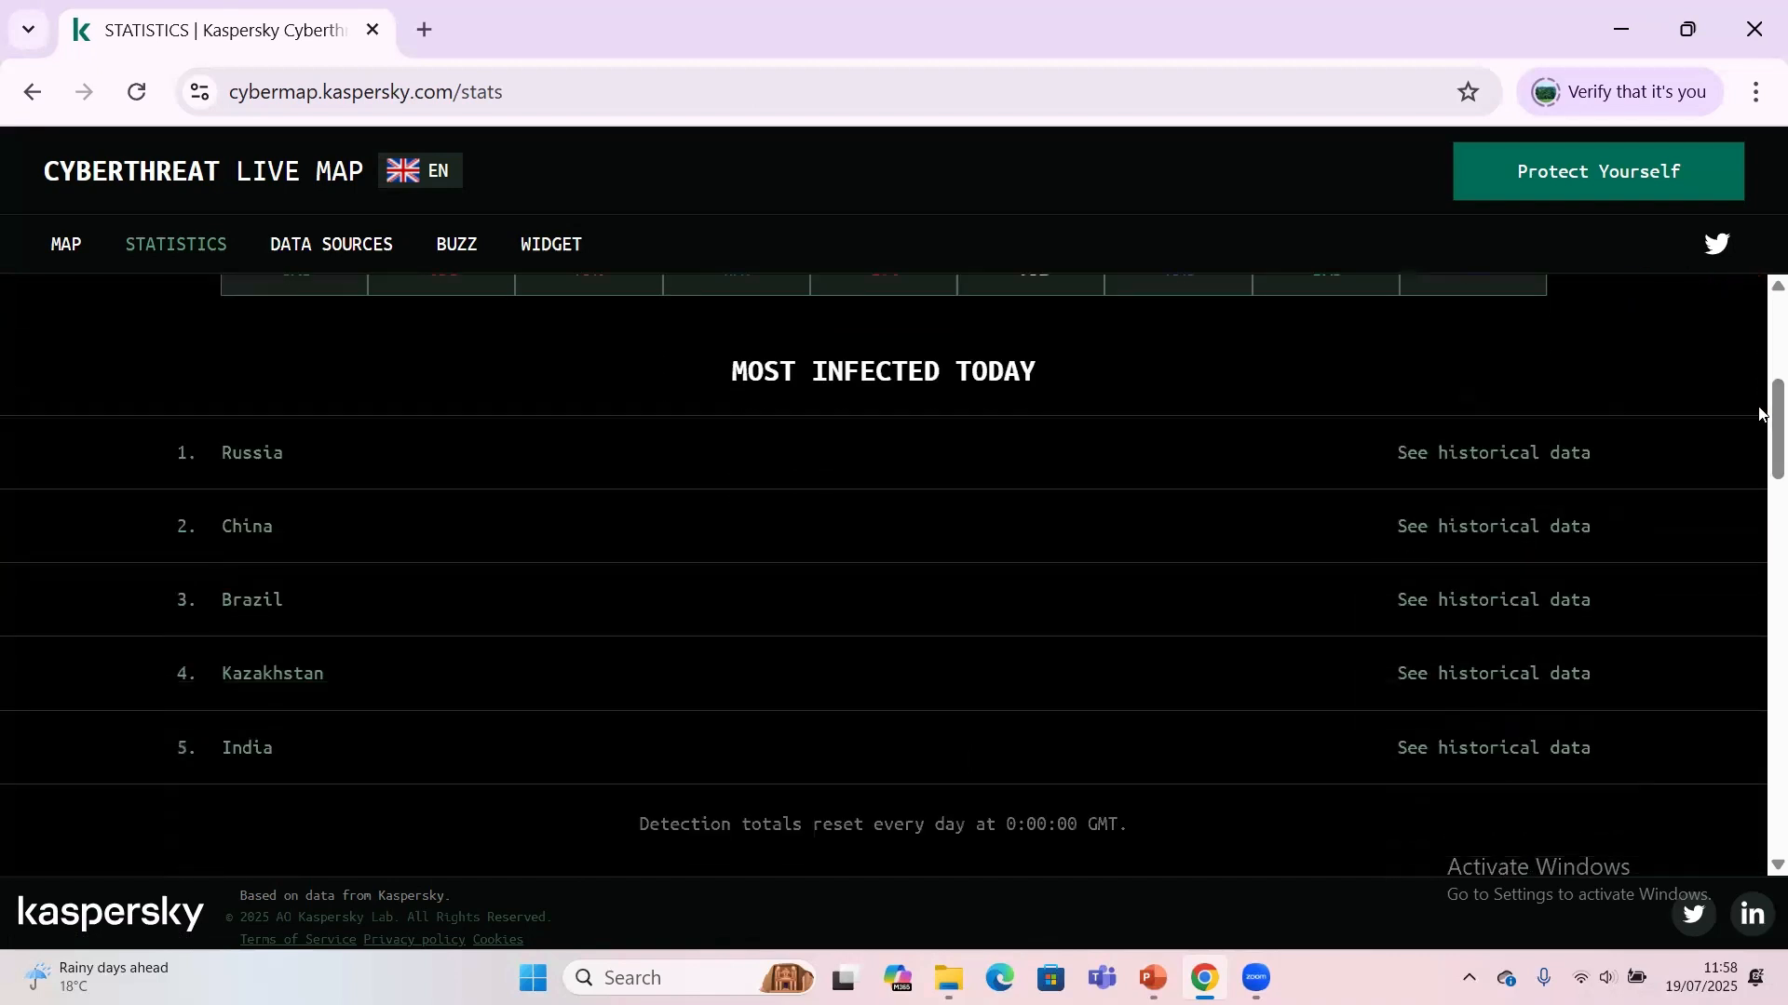